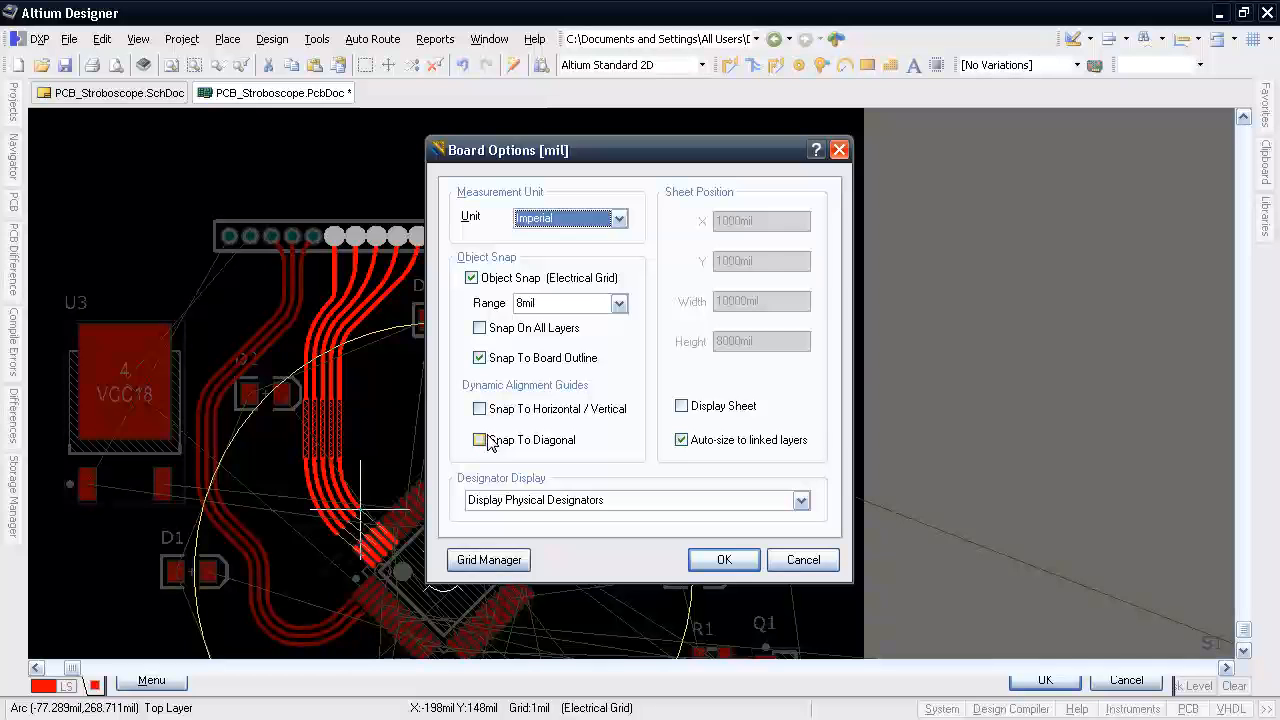
Step: Apply the Board Options snap settings and browse the Auto Route commands
left_click(723, 559)
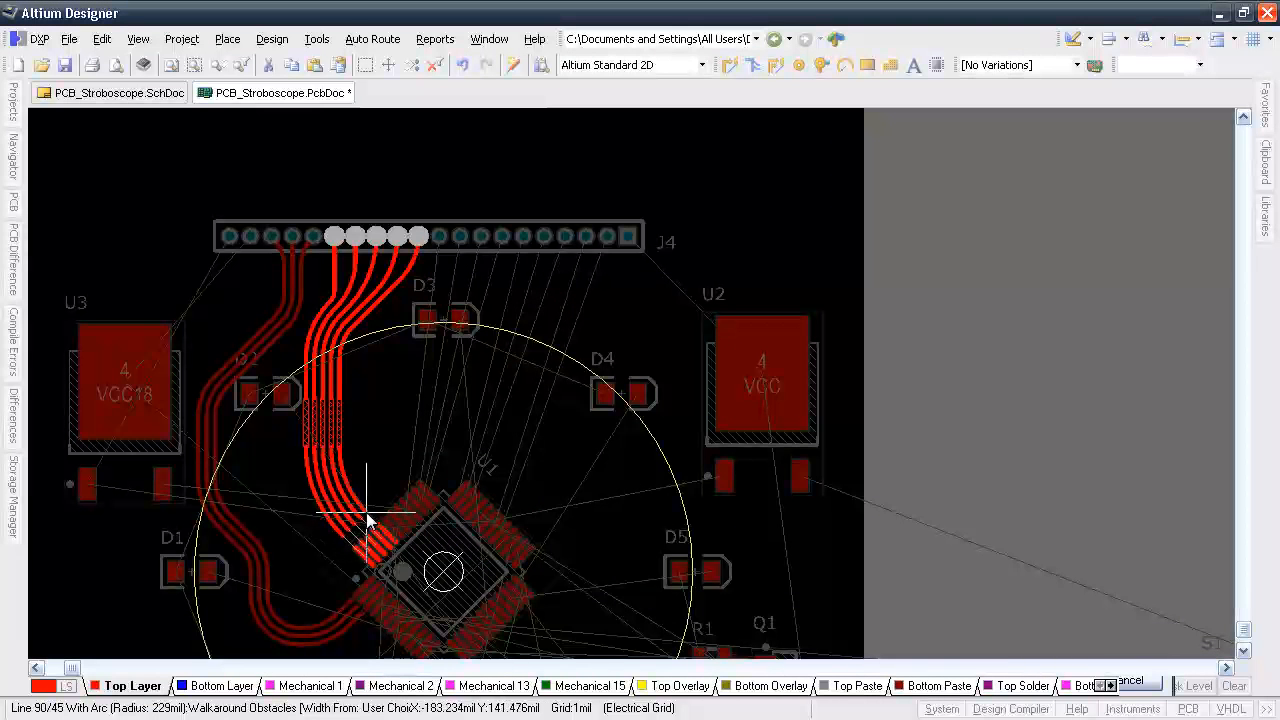
left_click(372, 39)
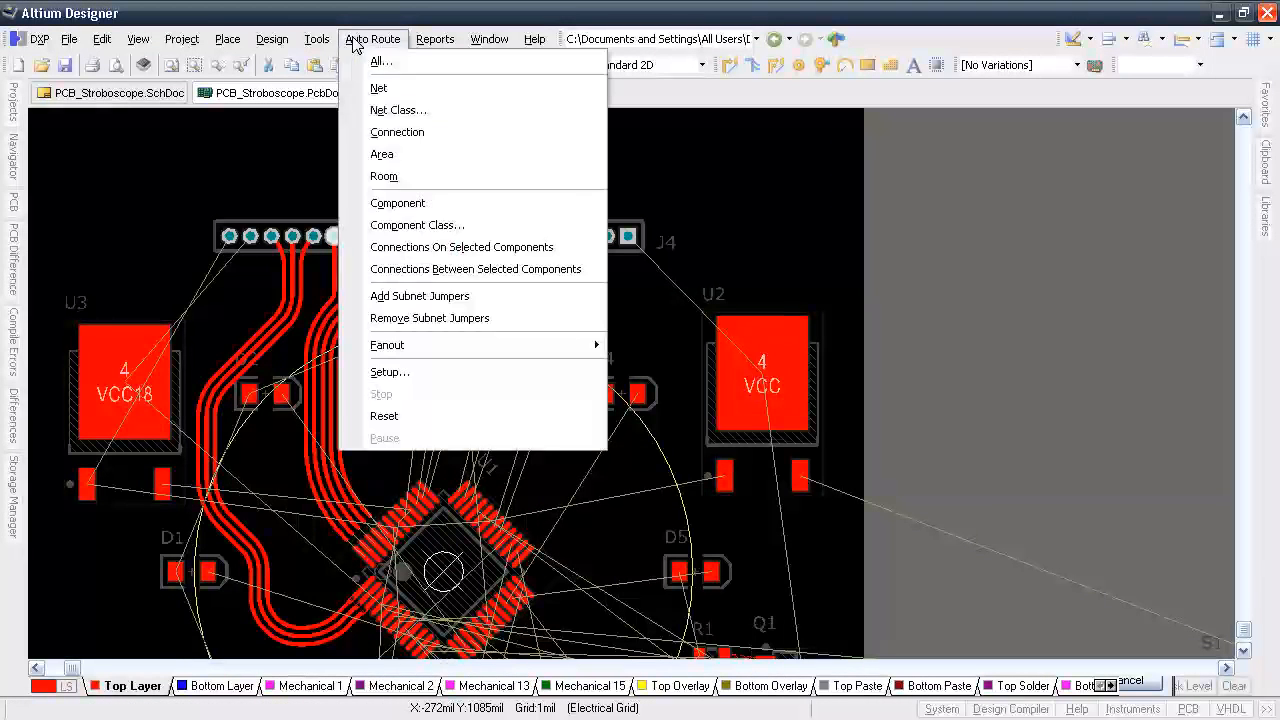
left_click(419, 295)
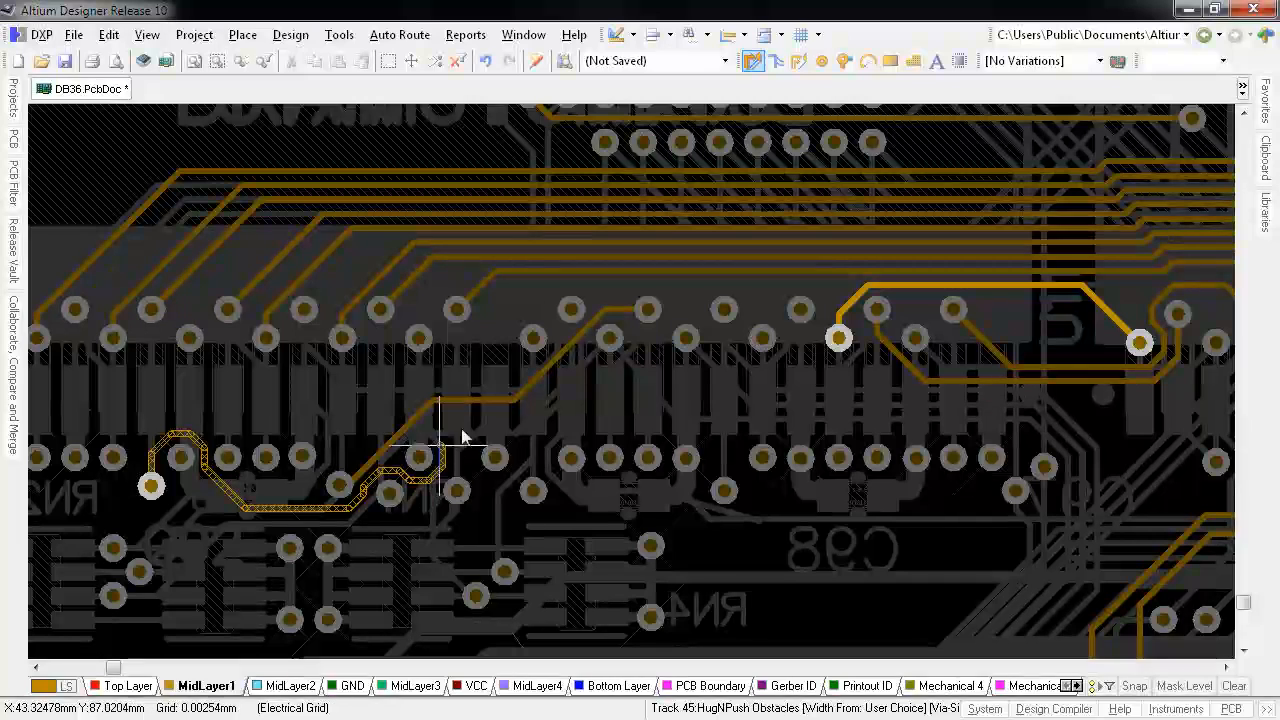
Step: Commit the MidLayer1 track segment routed around the neighbouring pads
left_click(590, 325)
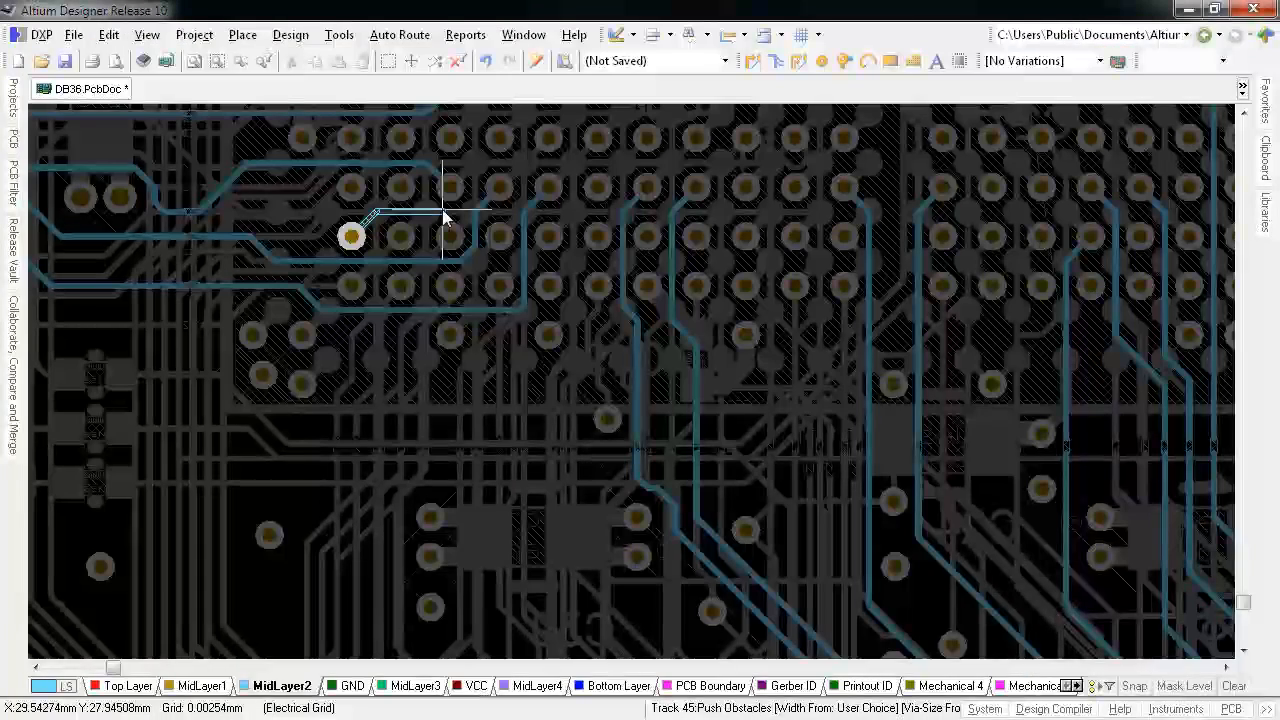
mouse_move(575, 168)
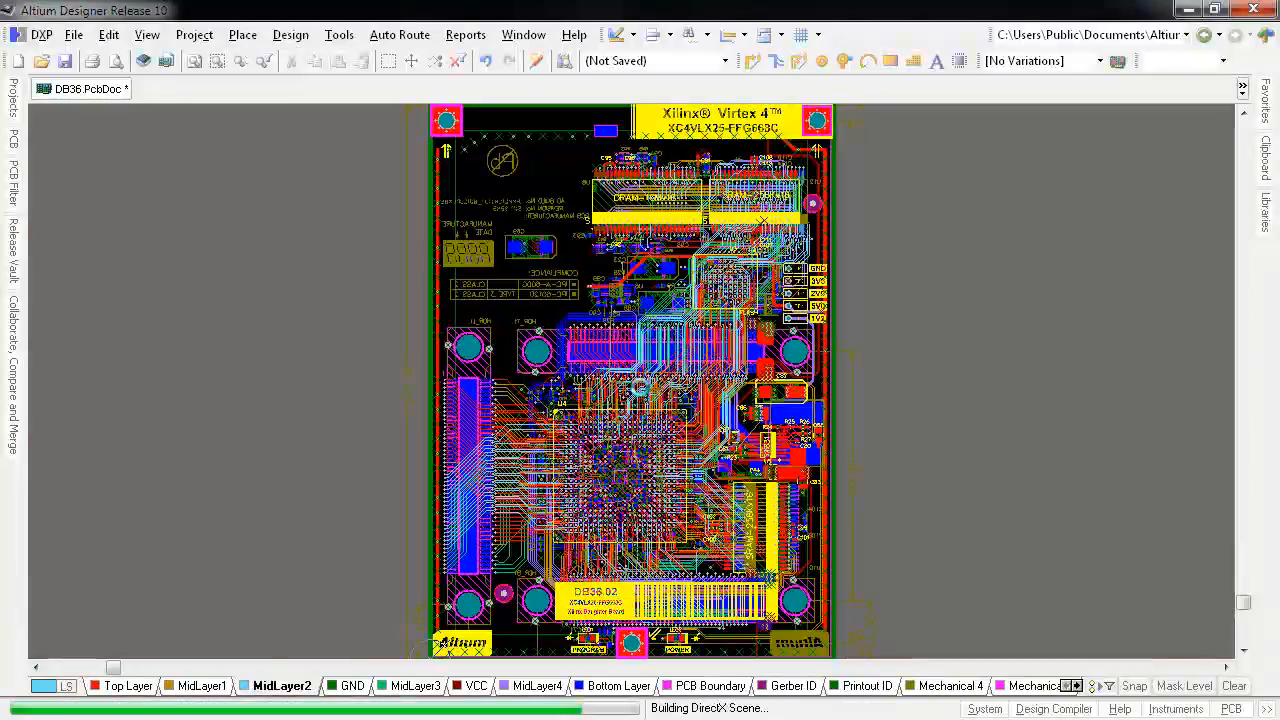
Step: Zoom into the BGA region to inspect MidLayer2 routing, then show the Design commands
left_click(127, 686)
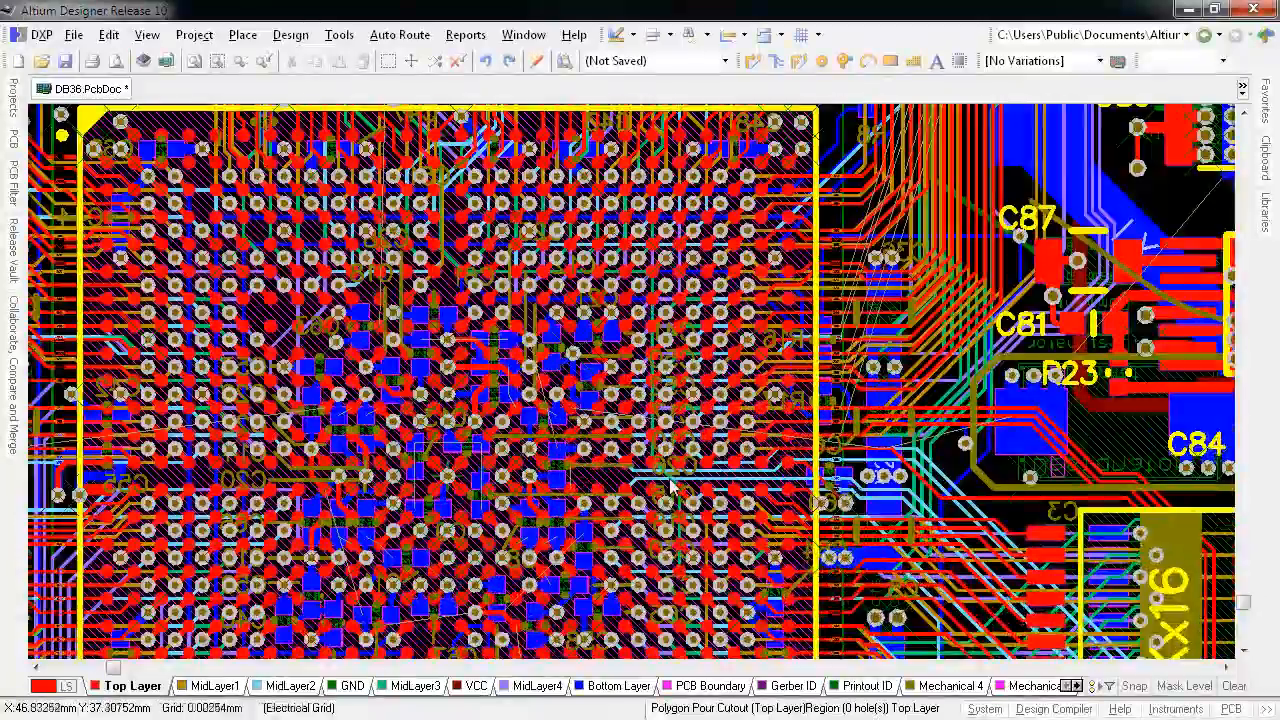
left_click(281, 685)
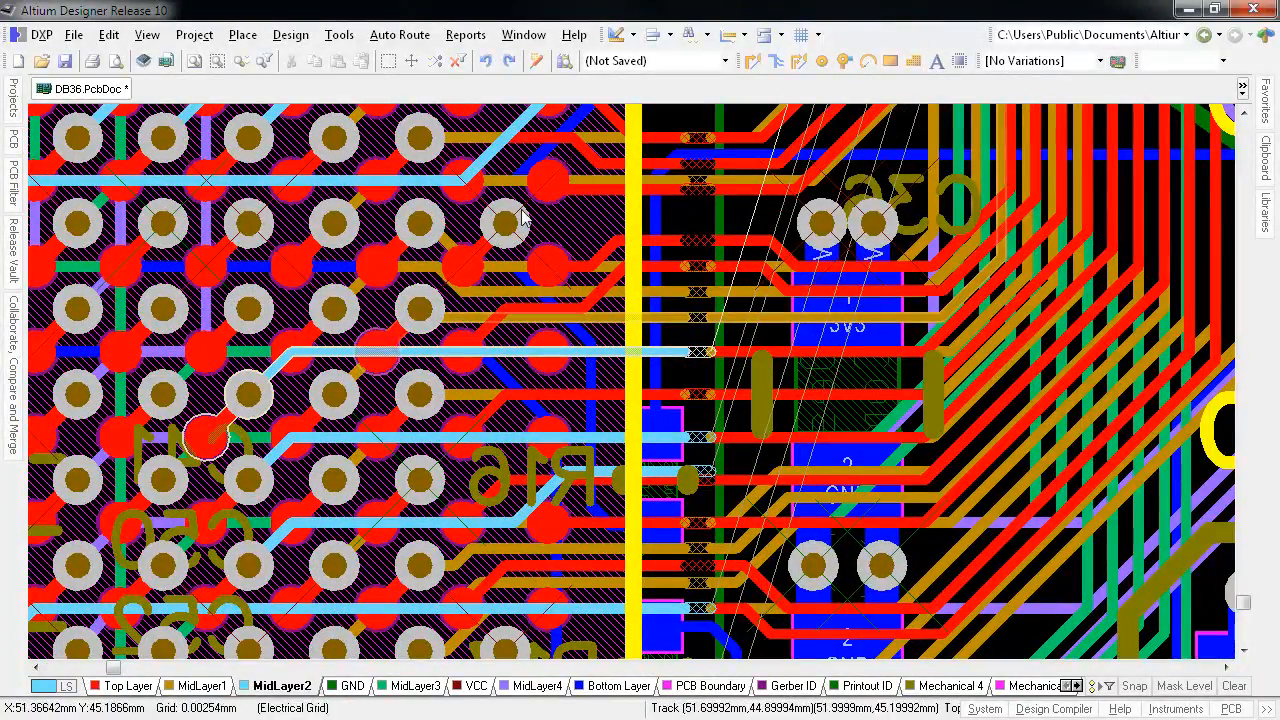
left_click(290, 34)
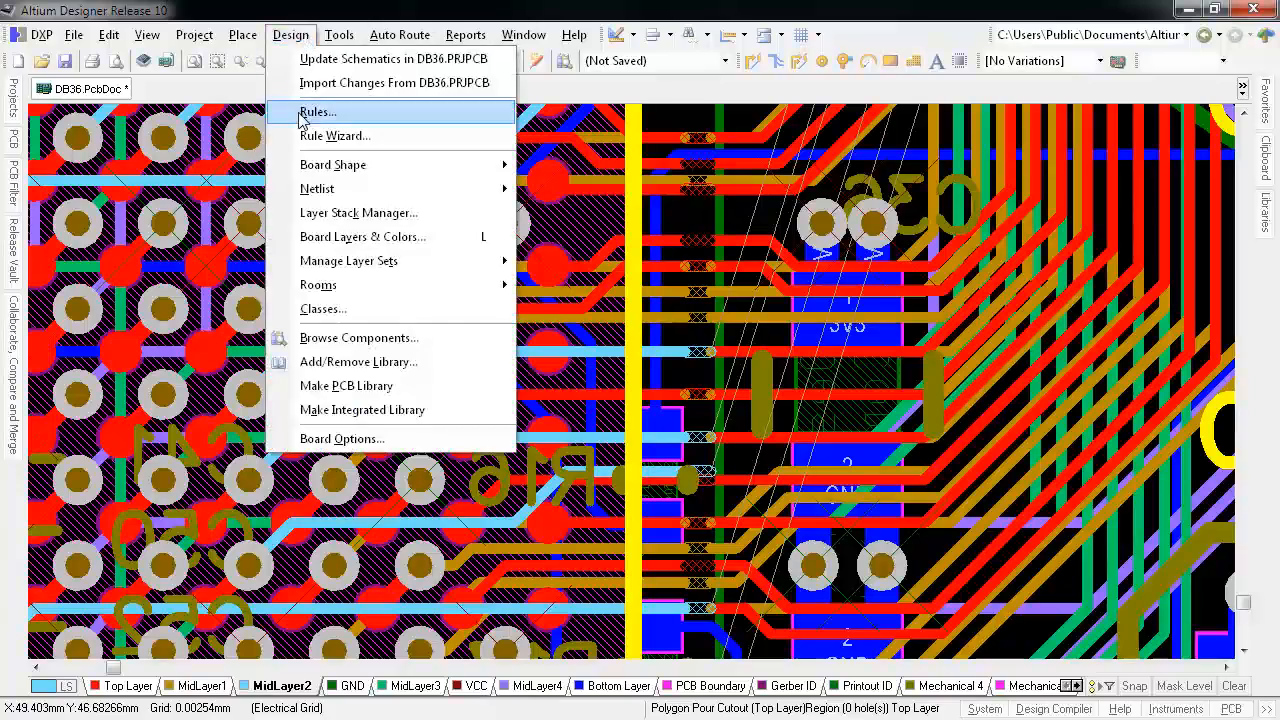
left_click(316, 111)
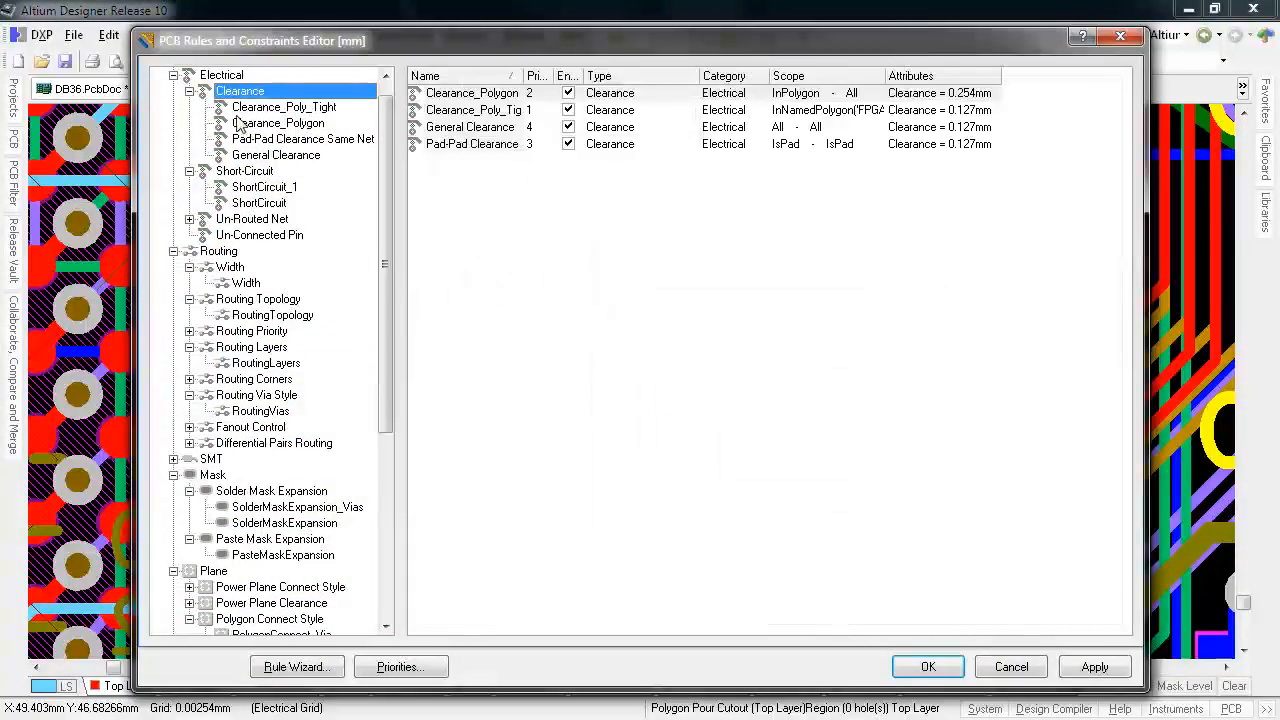
left_click(245, 282)
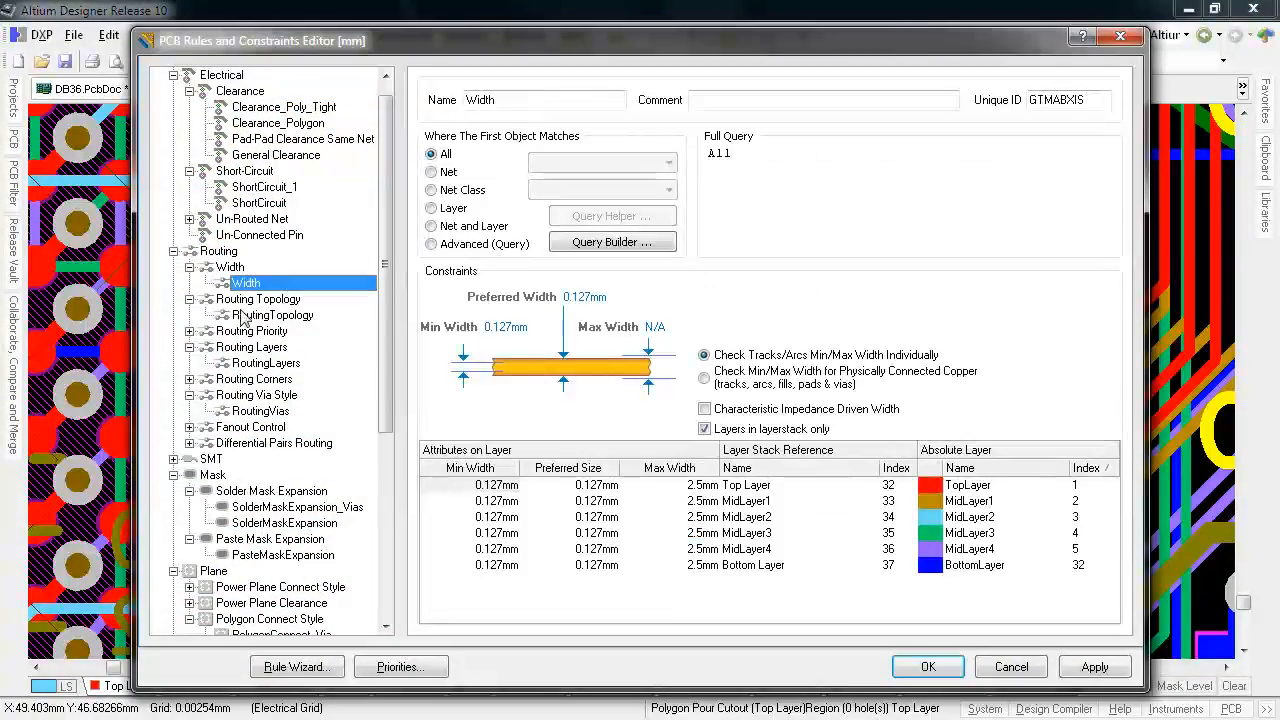
left_click(266, 362)
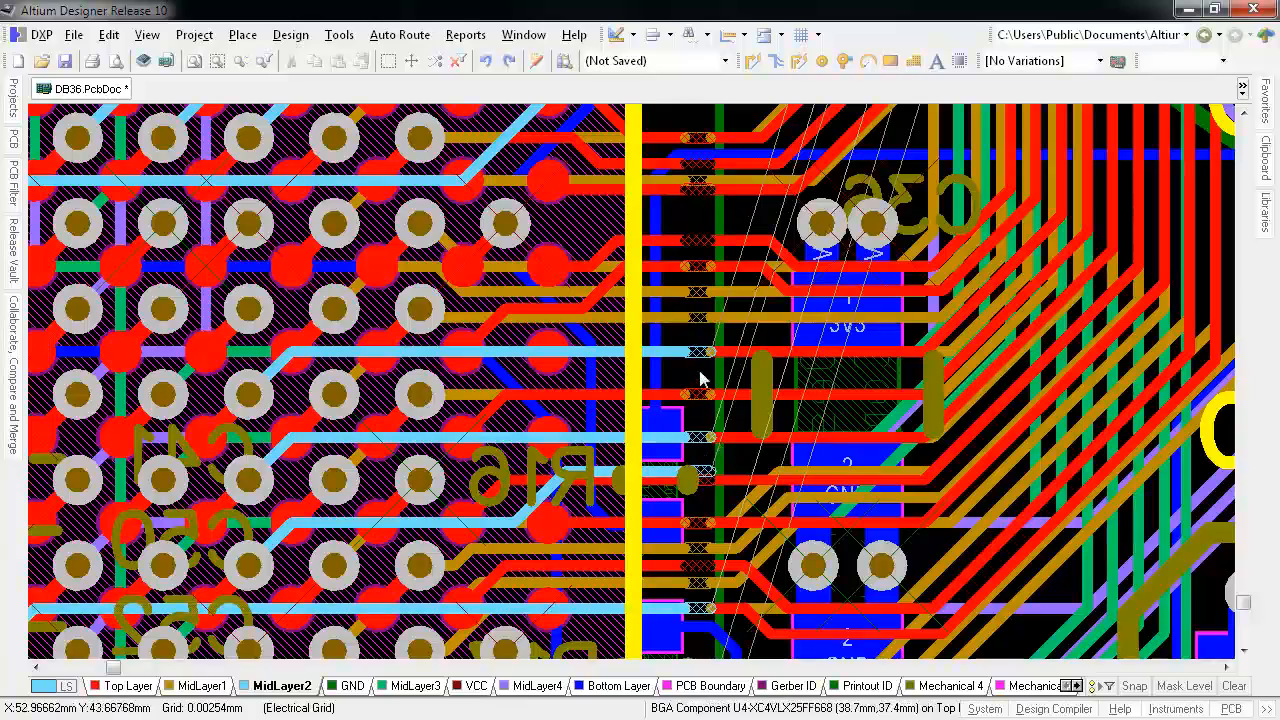
Step: Route a MidLayer2 track out of the BGA, placing its vertical segment
left_click(754, 61)
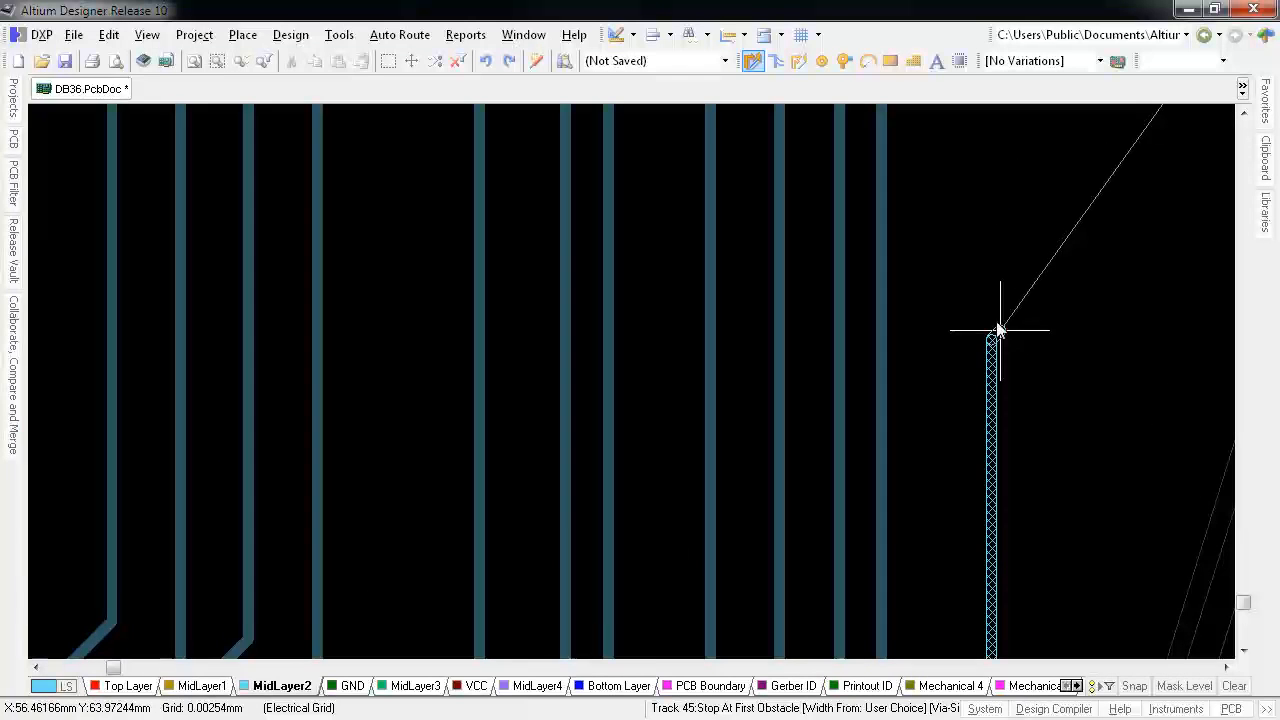
left_click(406, 686)
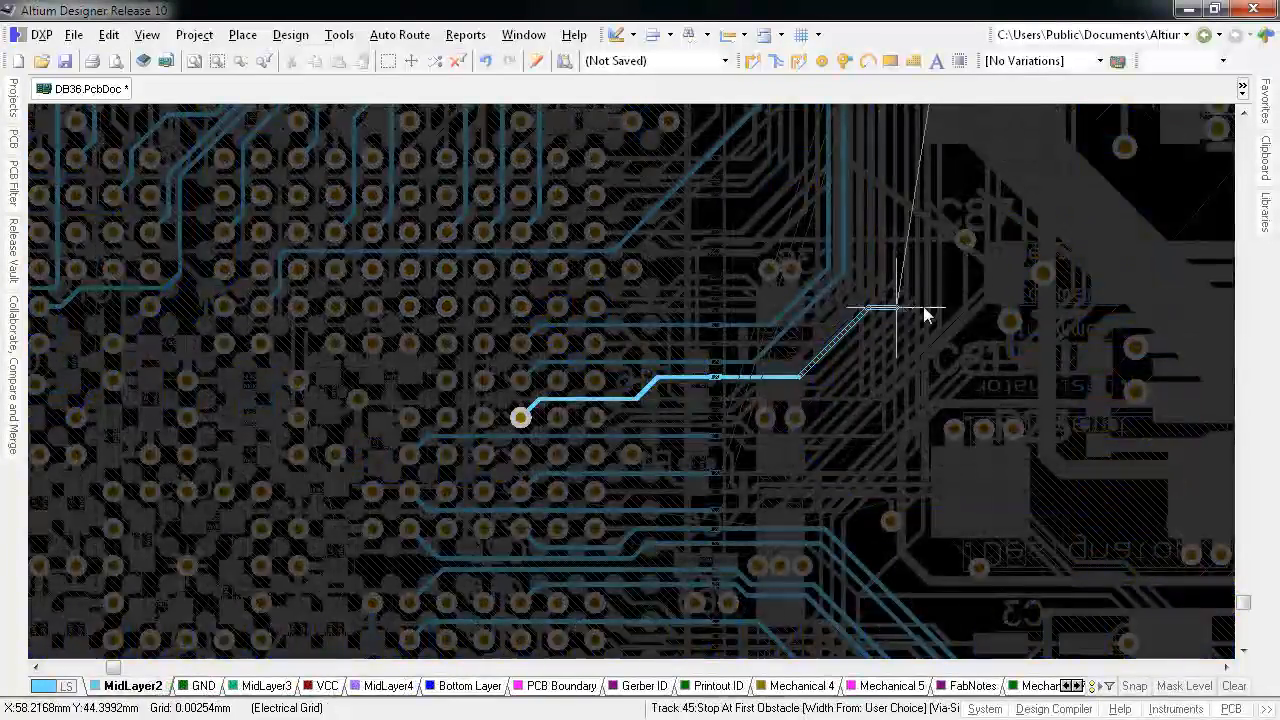
Step: Commit another MidLayer2 track segment fanning out of the BGA
left_click(900, 310)
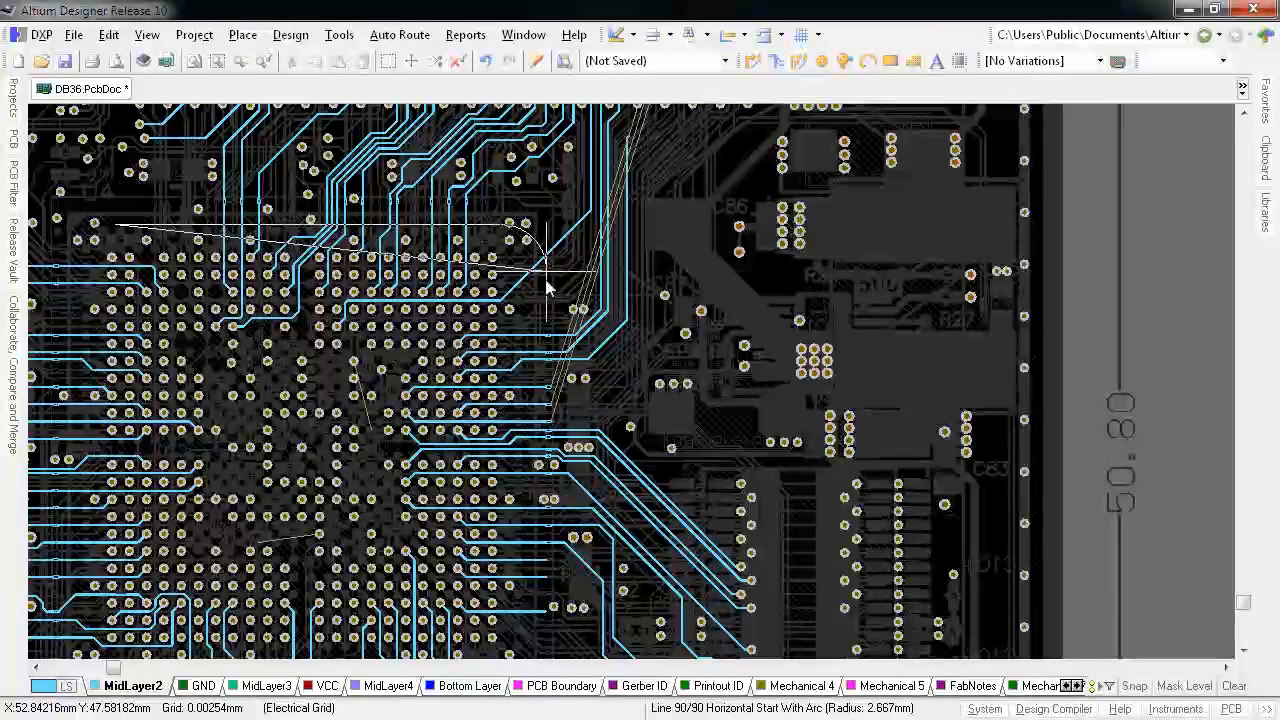
mouse_move(543, 308)
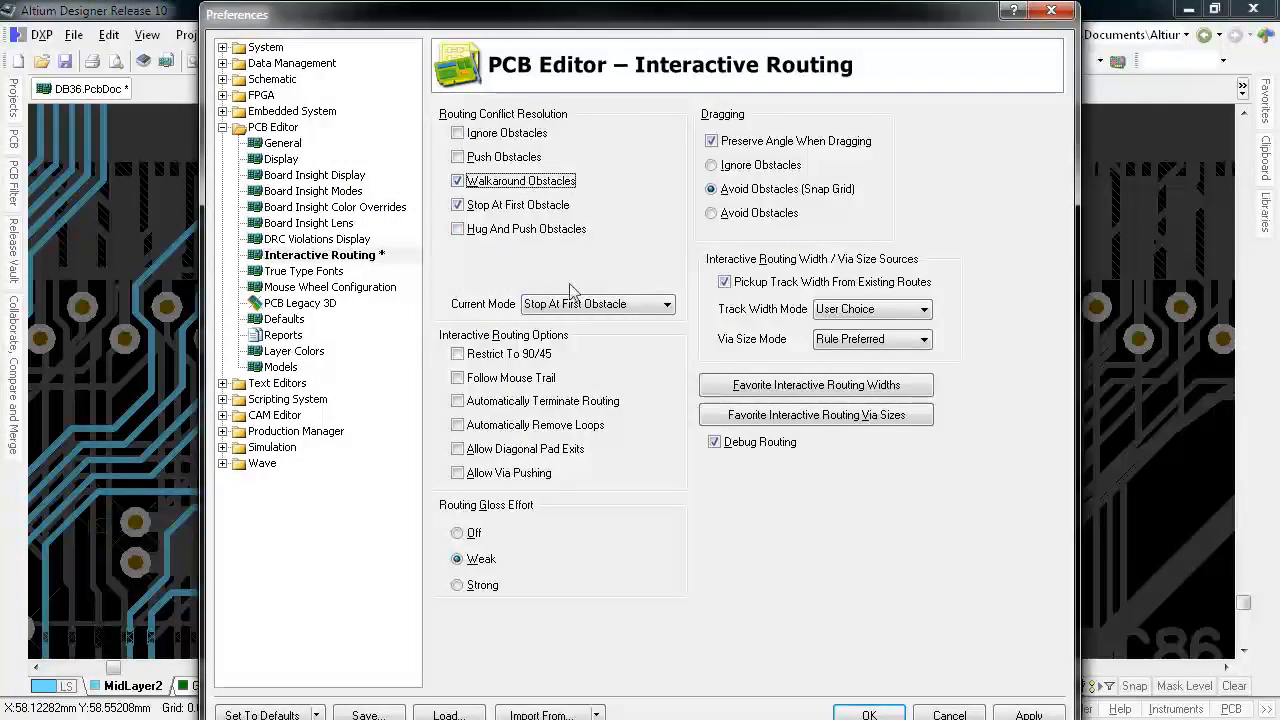
Step: Set the interactive routing Current Mode to Walkaround Obstacles
left_click(868, 714)
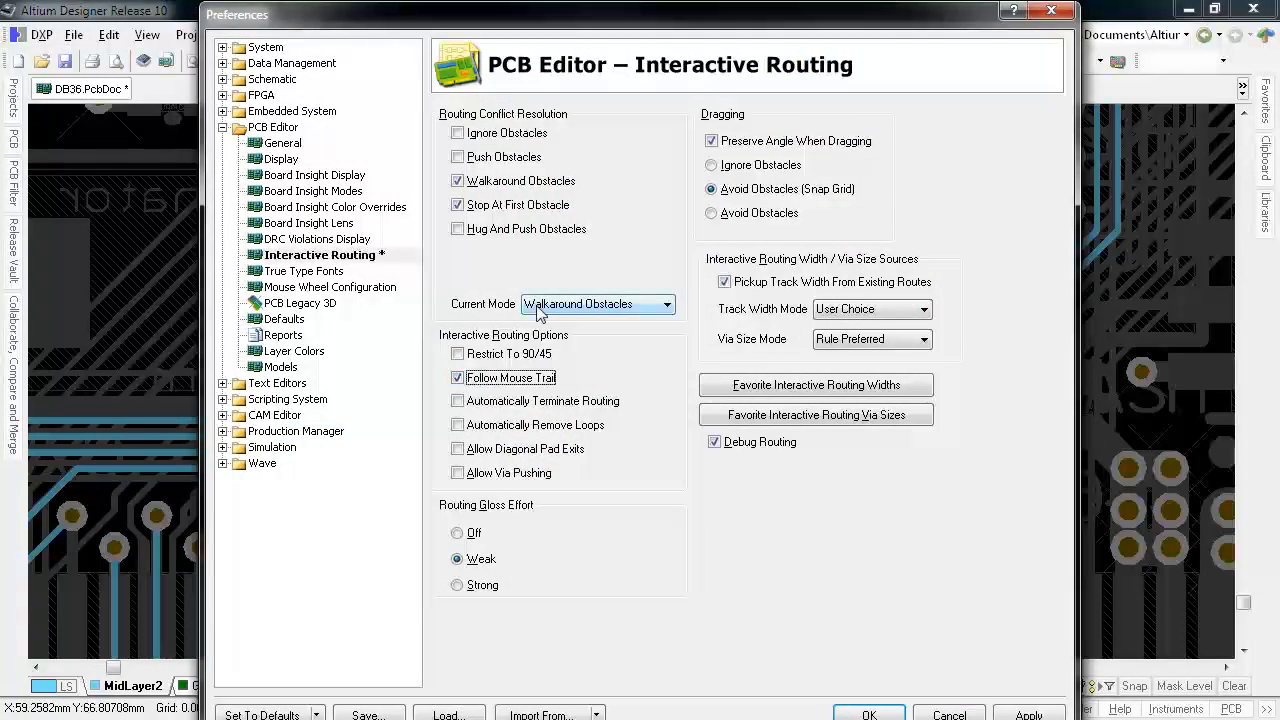
left_click(866, 714)
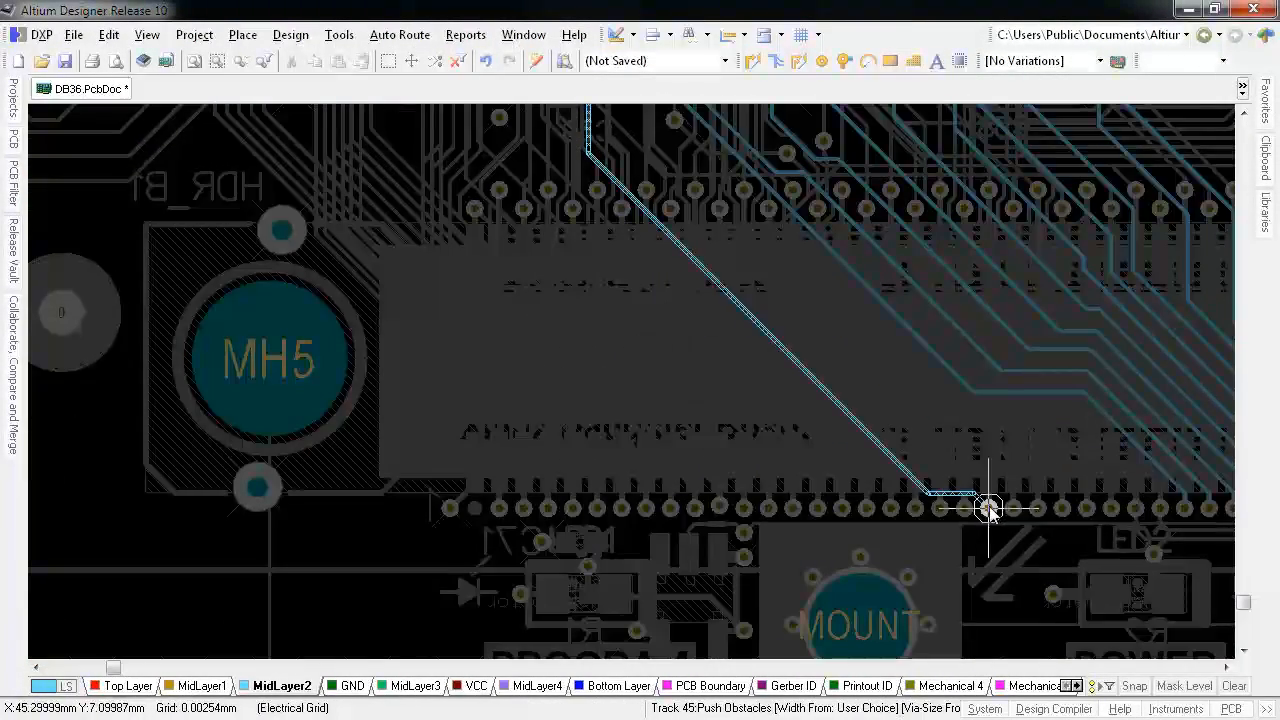
Step: Finish the diagonal MidLayer2 track at the pad below the large connector
left_click(205, 686)
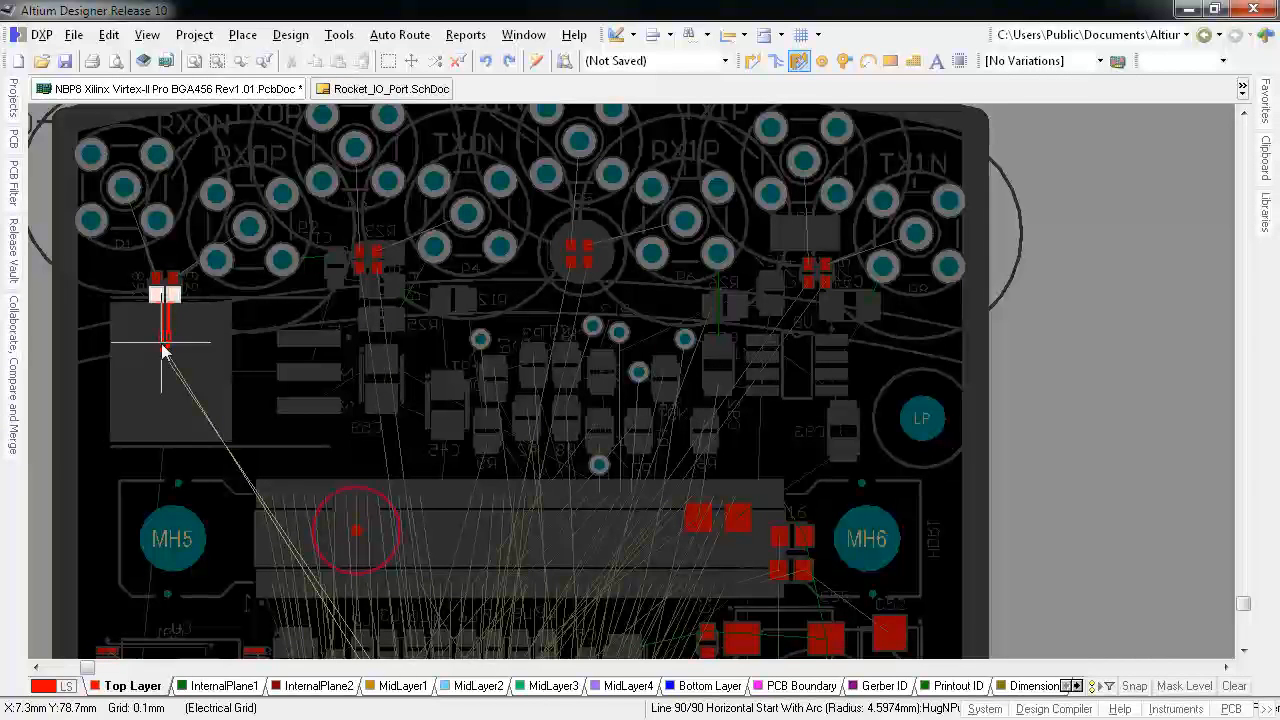
Step: Start a differential pair route from the upper-left pad pair on NBP8's Top Layer
left_click(393, 685)
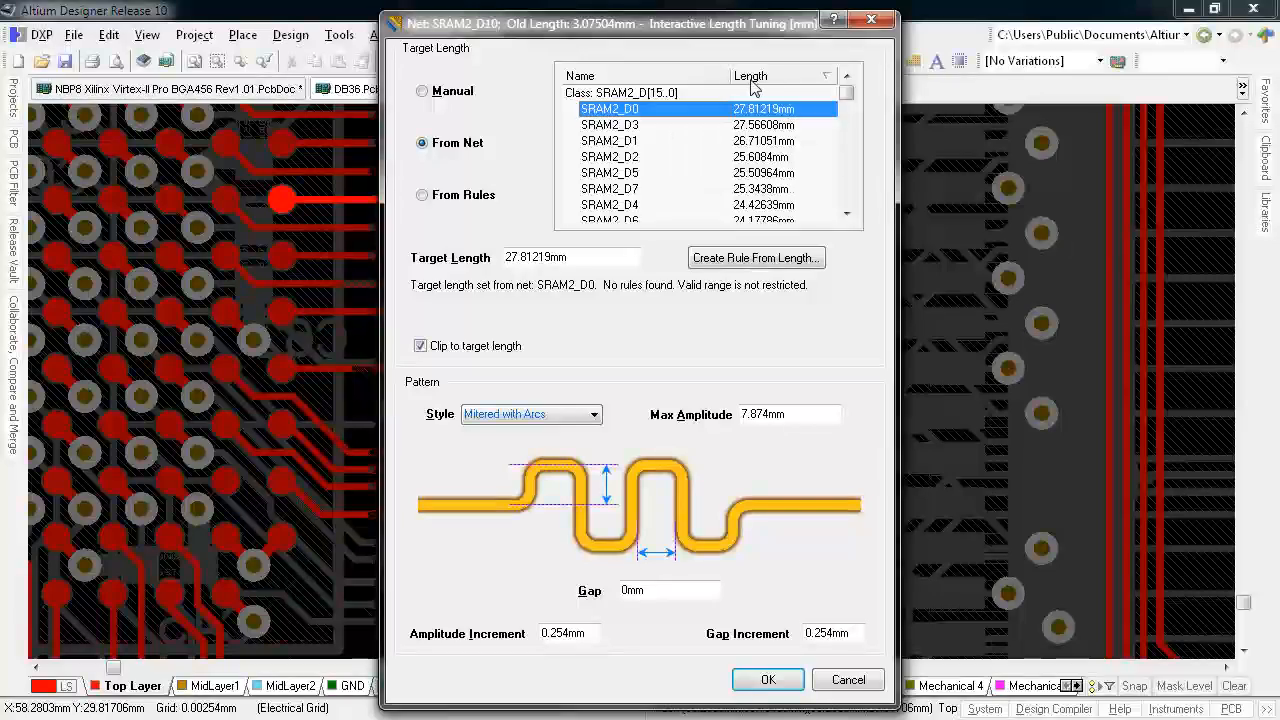
Step: Sort the From Net list by length to choose SRAM2_D0 as target
left_click(768, 679)
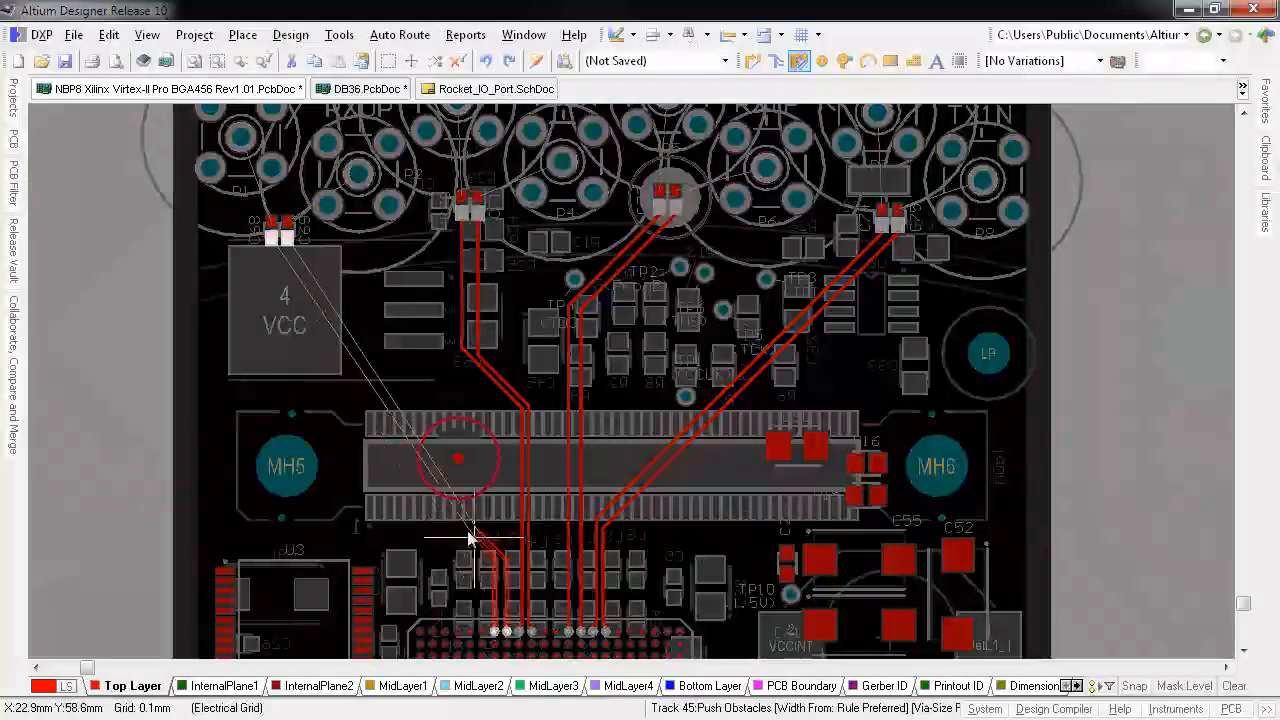
Step: Finish placing the current differential track pair down to the bottom component
left_click(399, 34)
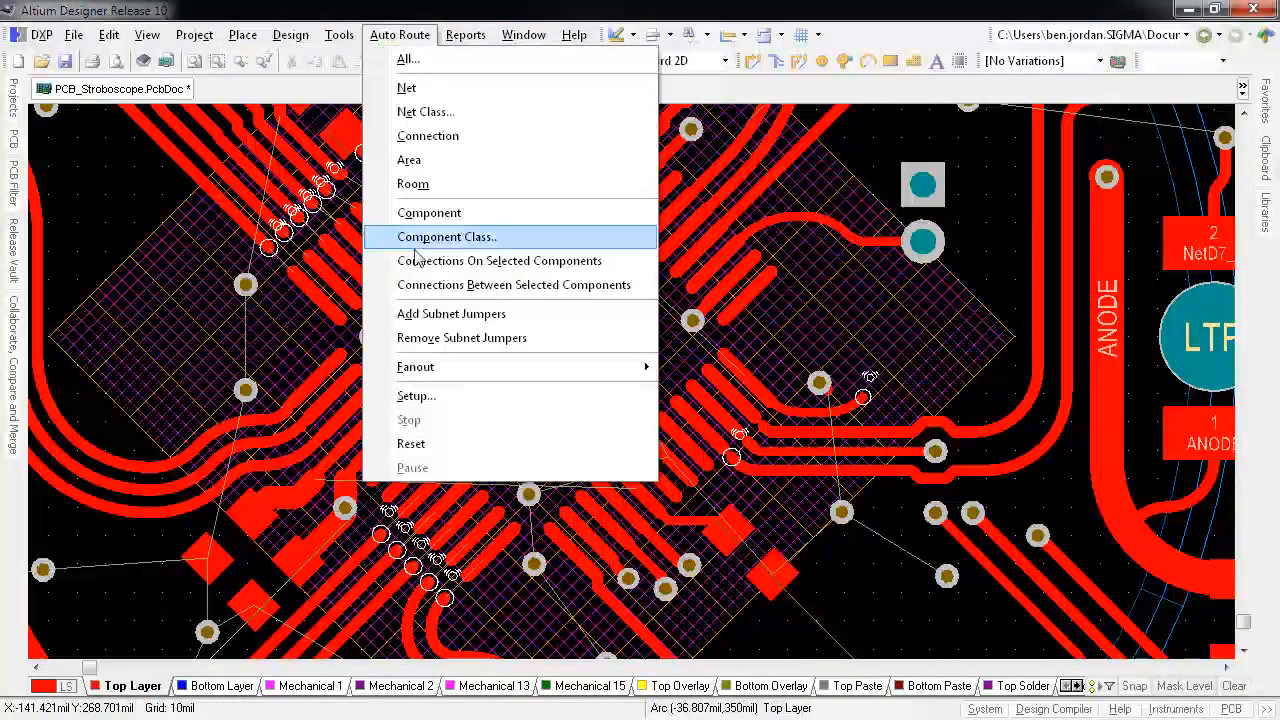
Step: Run Add Subnet Jumpers with the default 100mil maximum subnet separation
left_click(451, 313)
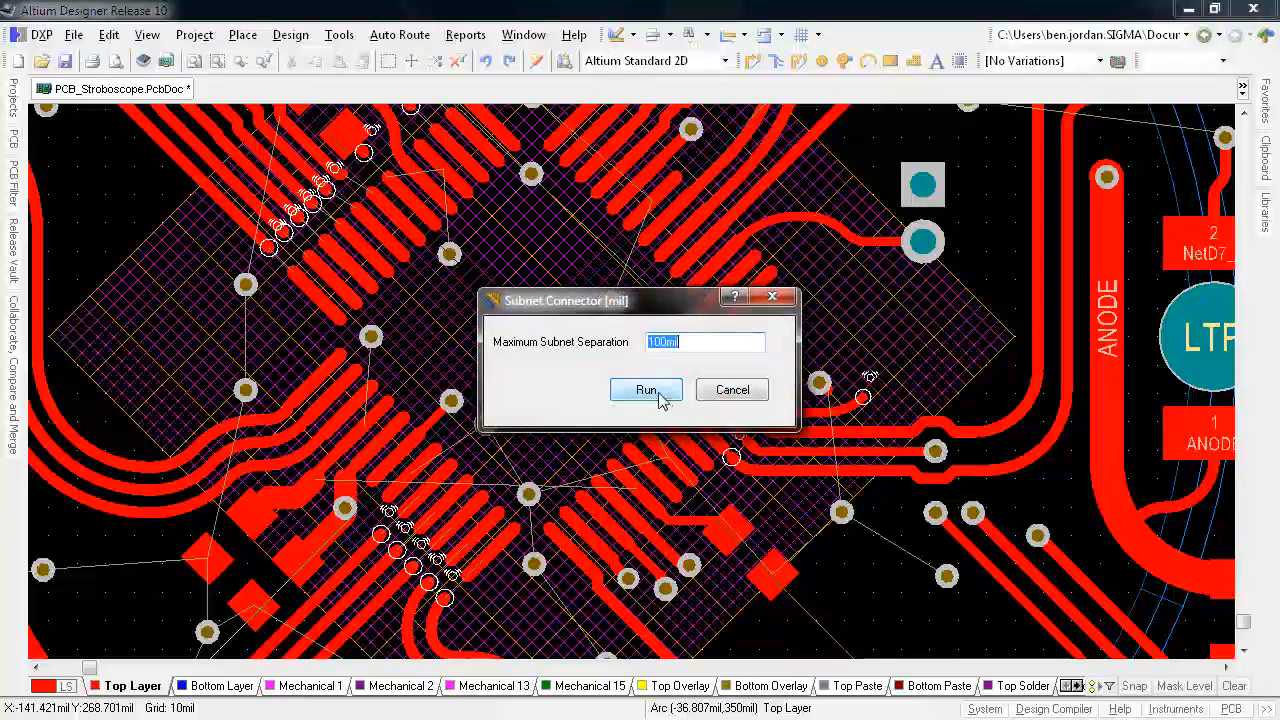
left_click(645, 389)
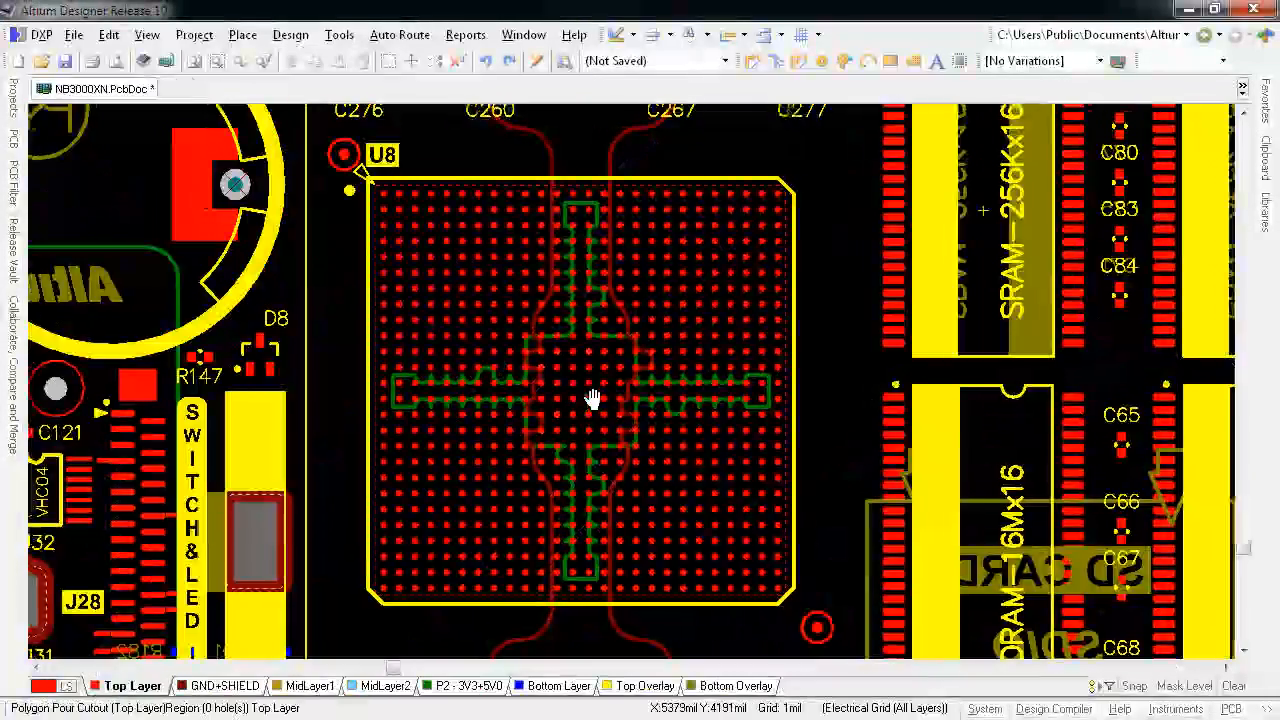
Step: Fan out component U8, escaping differential pair pads first
left_click(399, 34)
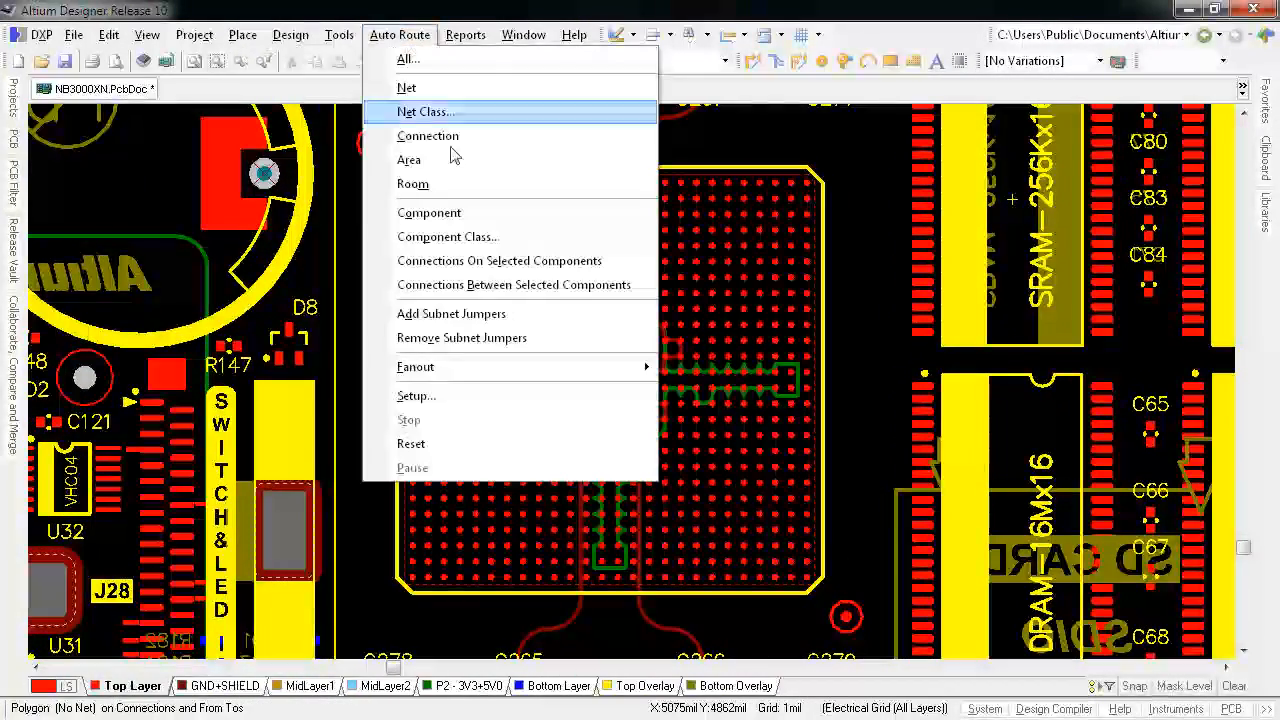
mouse_move(416, 366)
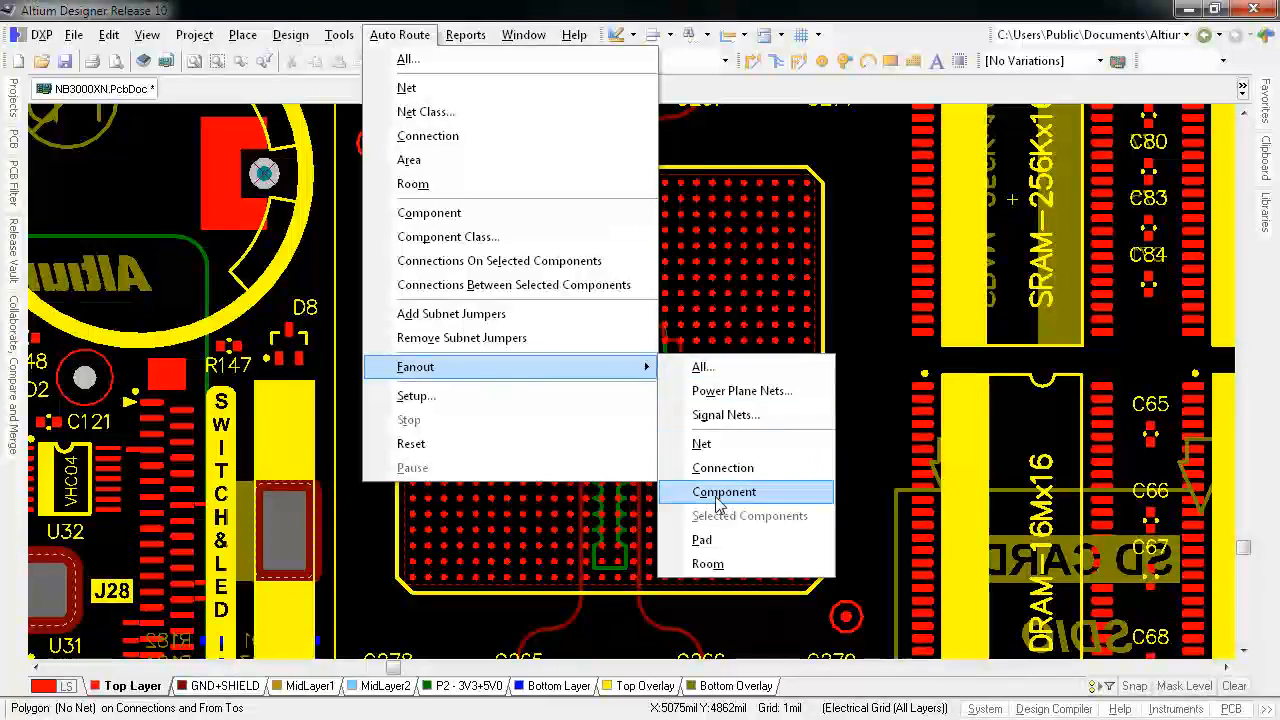
left_click(724, 491)
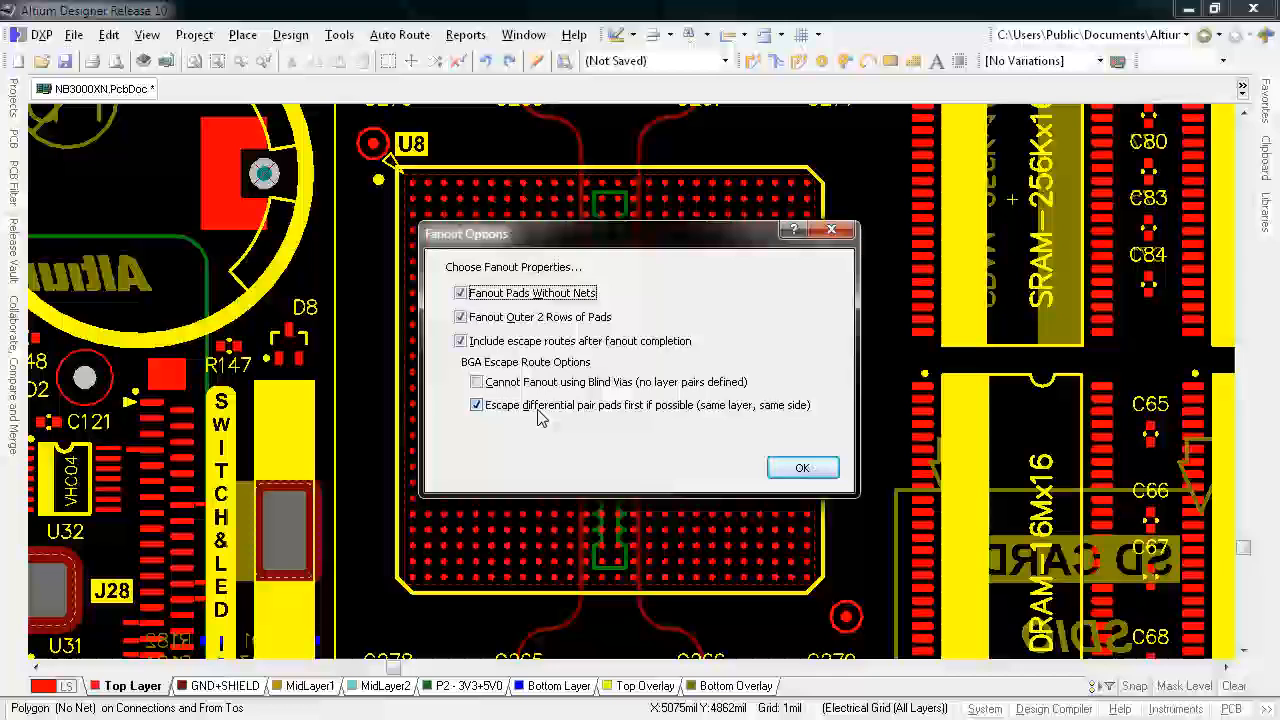
left_click(802, 467)
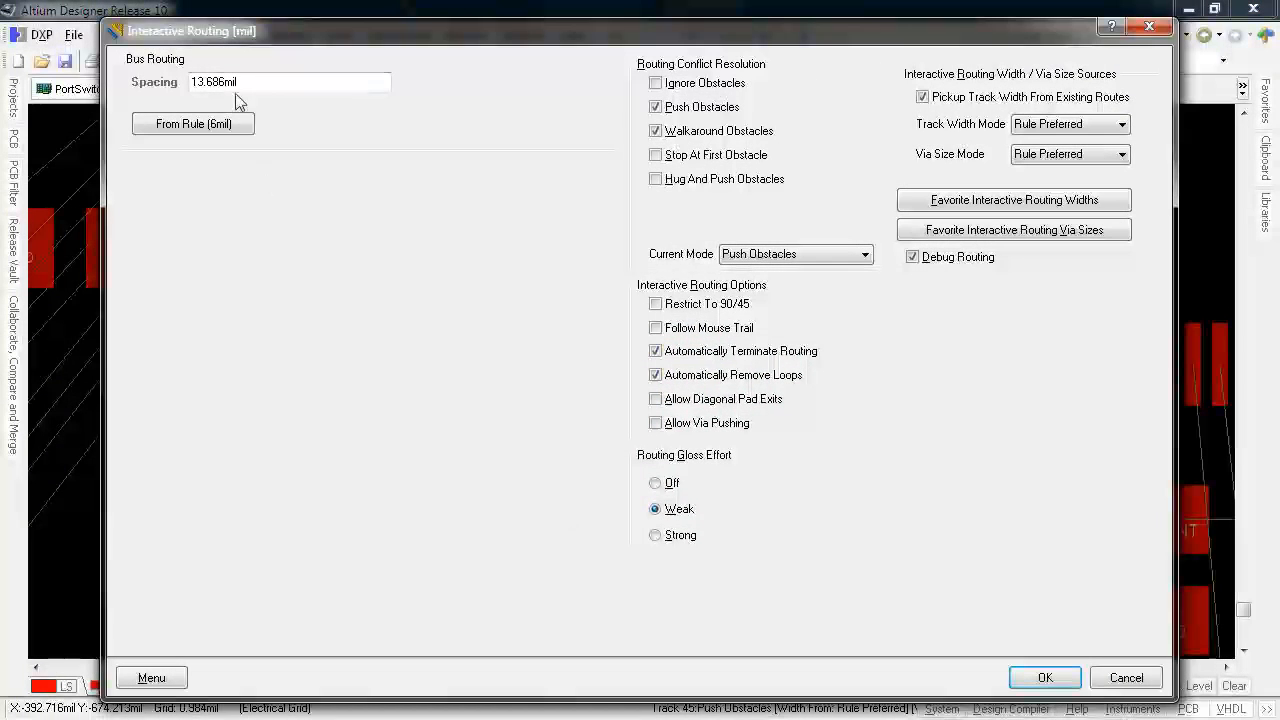
Step: Set bus routing spacing to 13.686mil with Push Obstacles conflict mode
left_click(1044, 677)
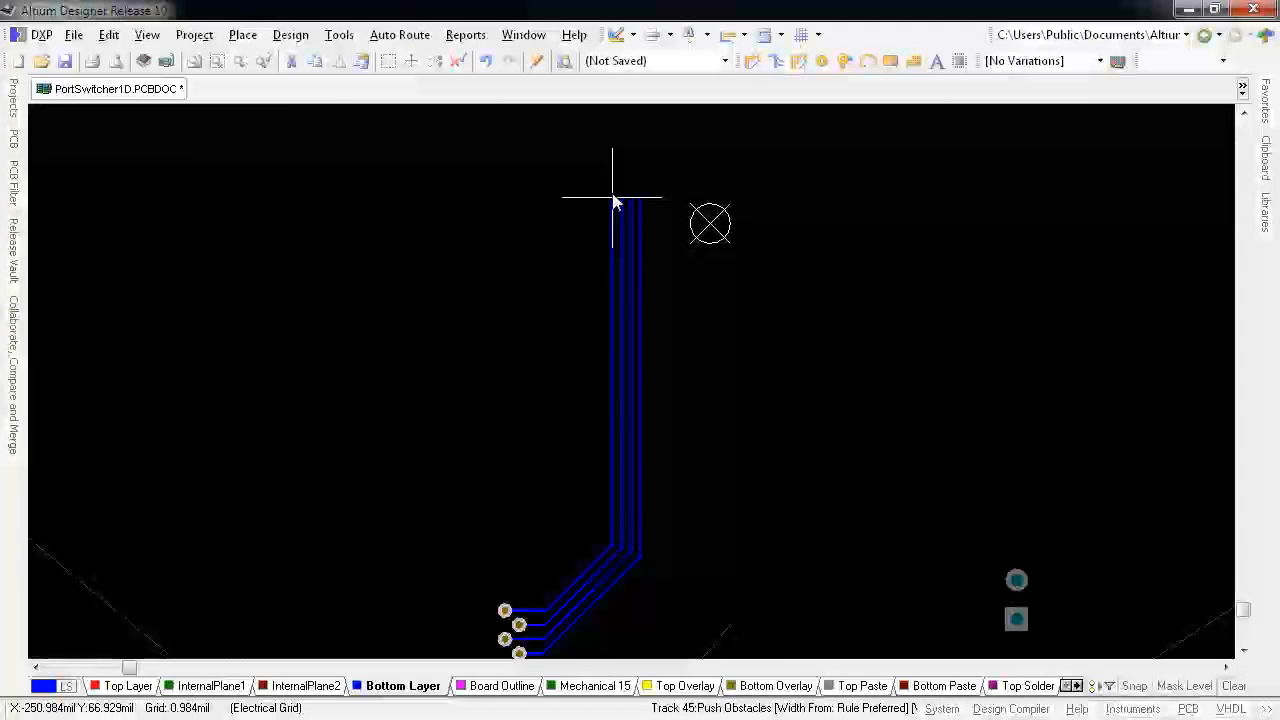
Step: Finish routing the four Bottom Layer traces from the vias to U1's pins
scroll("down", 3)
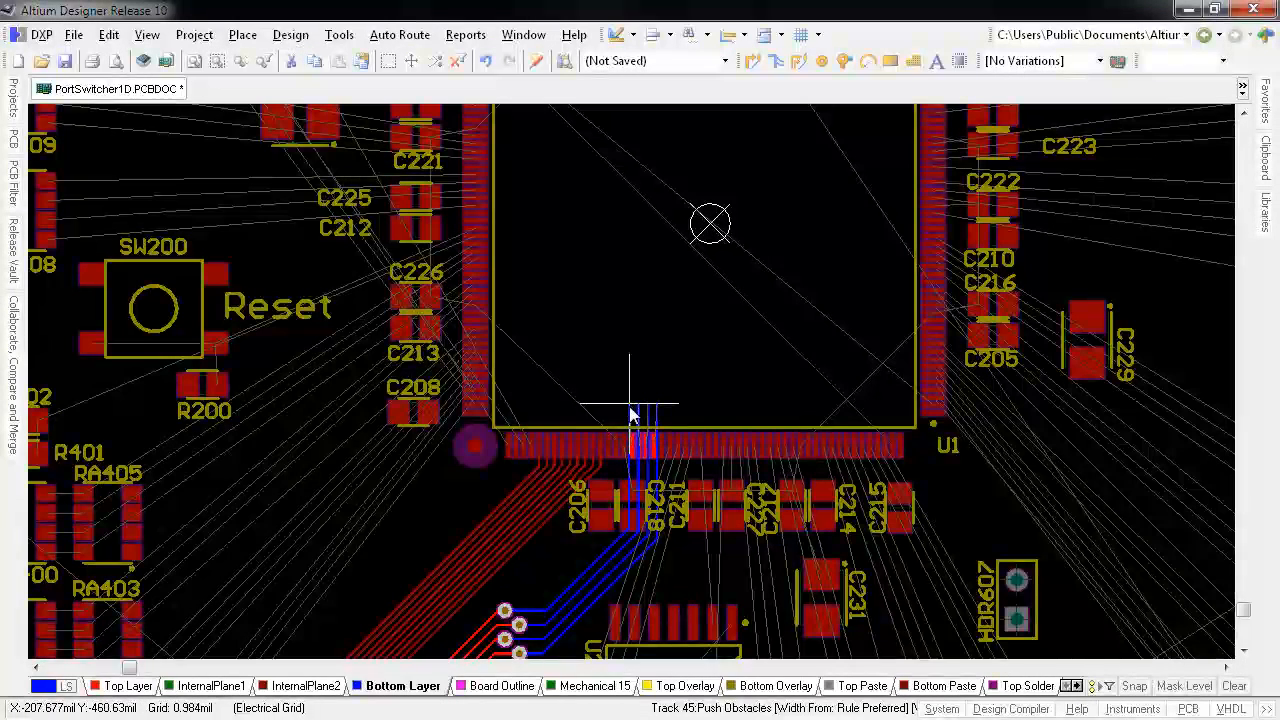
left_click(133, 686)
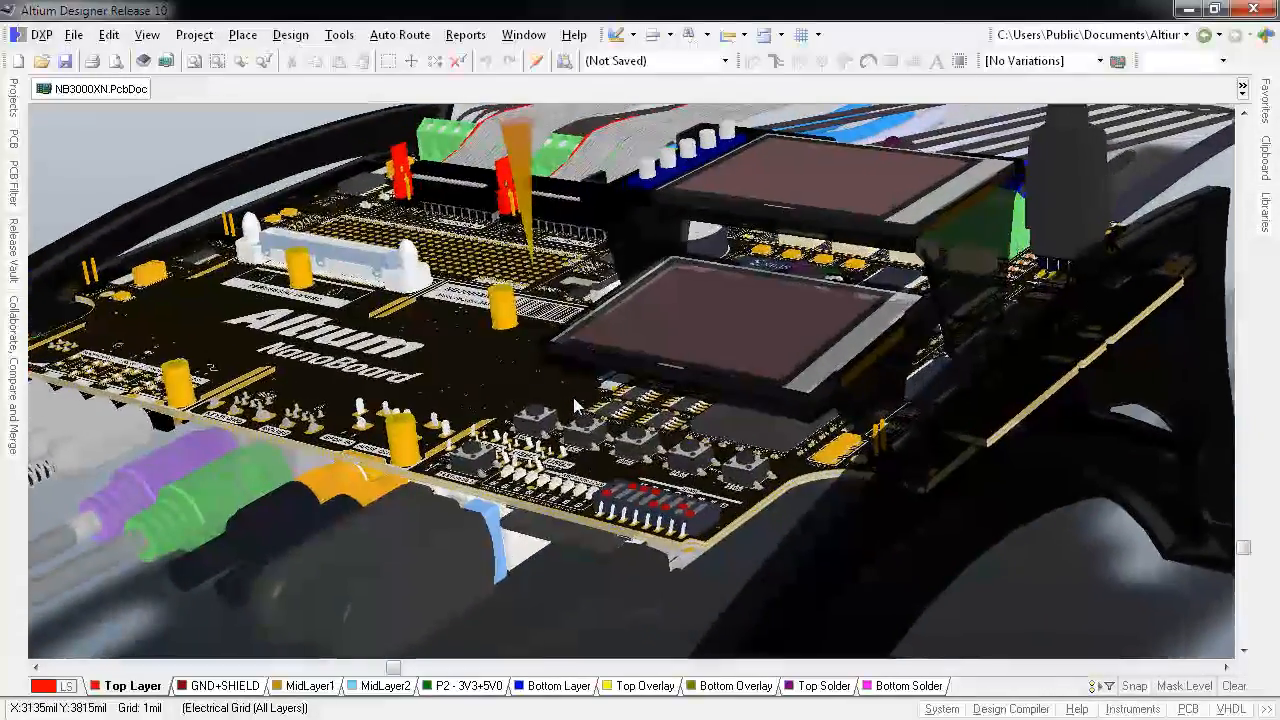
Step: Orbit the 3D NanoBoard model to view it from another angle
left_click_drag(575, 405, 515, 385)
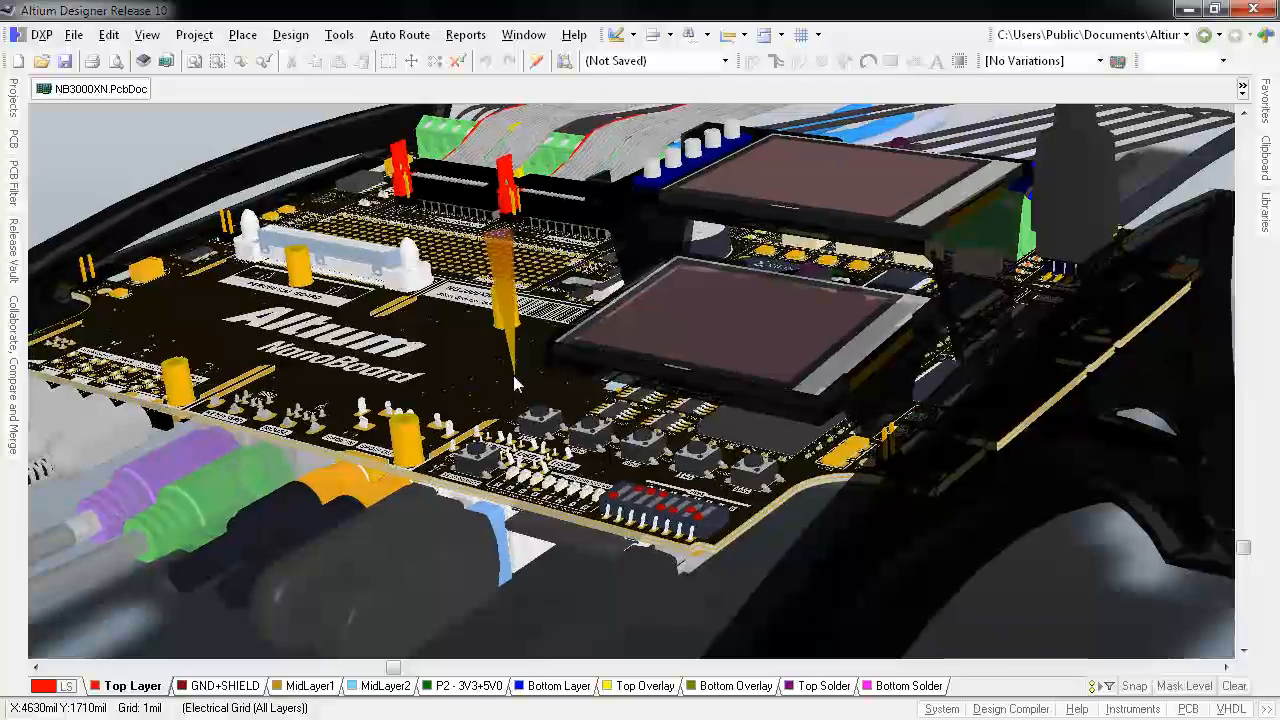